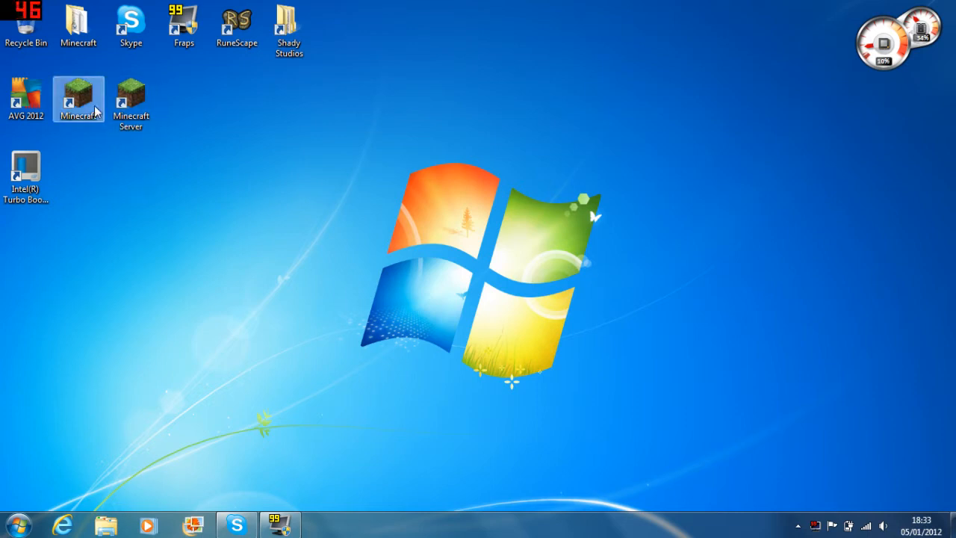
# Launch Minecraft and the Minecraft server from the desktop and allow the unverified game to run
pyautogui.doubleClick(78, 97)
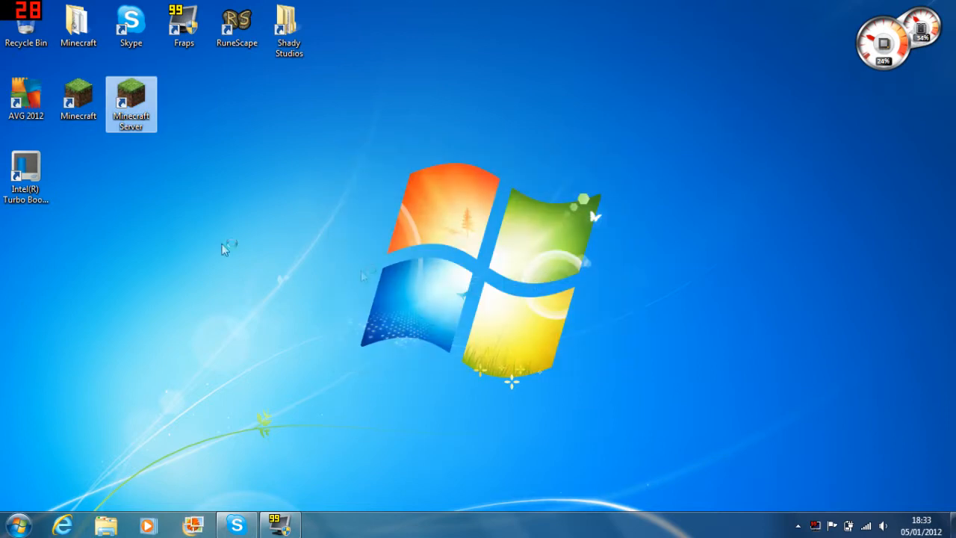
pyautogui.doubleClick(131, 97)
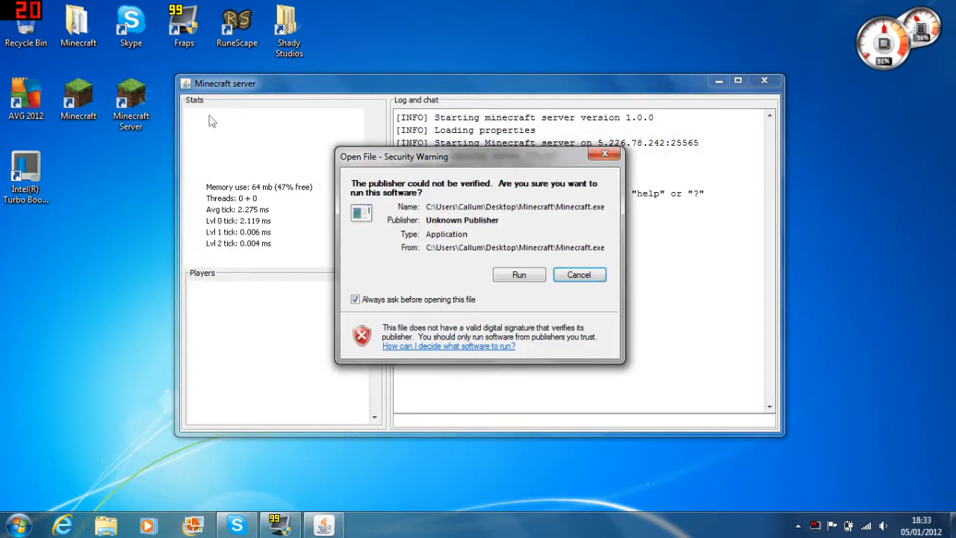
pyautogui.click(518, 275)
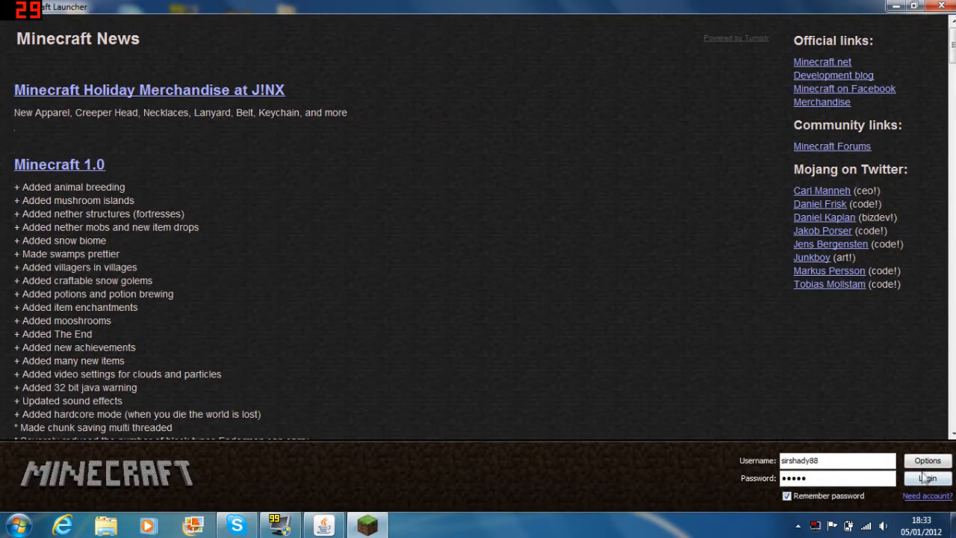
# Log in through the launcher and bring up the multiplayer list showing My Minecraft server and a second server
pyautogui.click(926, 478)
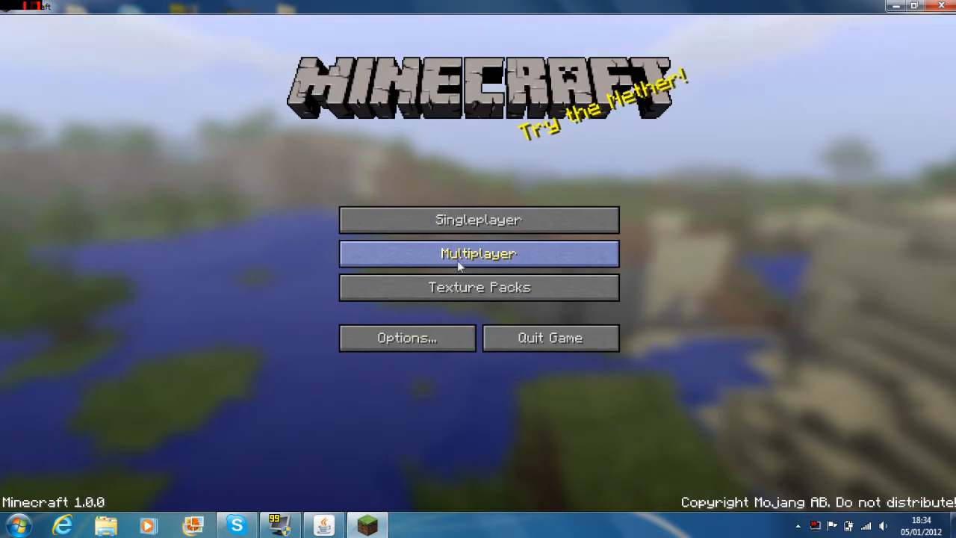
pyautogui.click(478, 254)
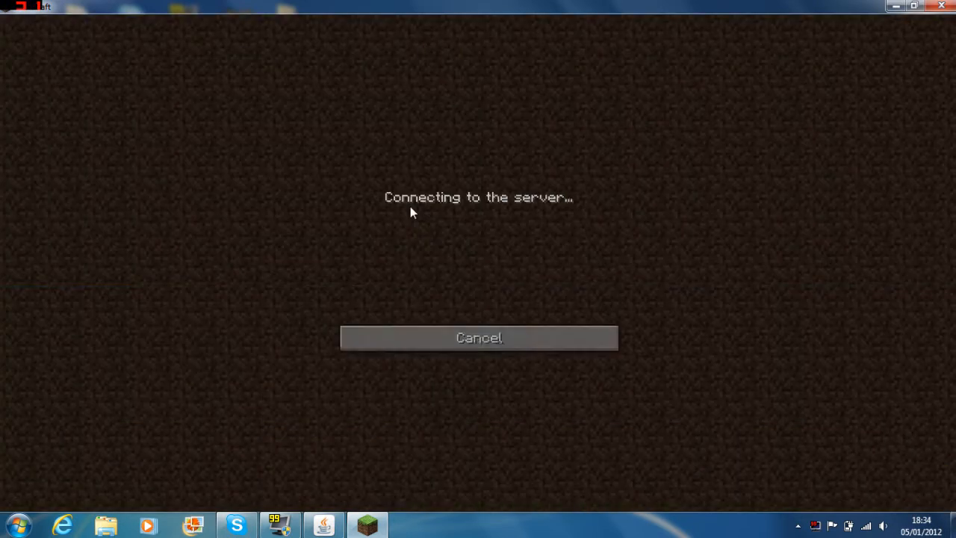
pyautogui.click(478, 337)
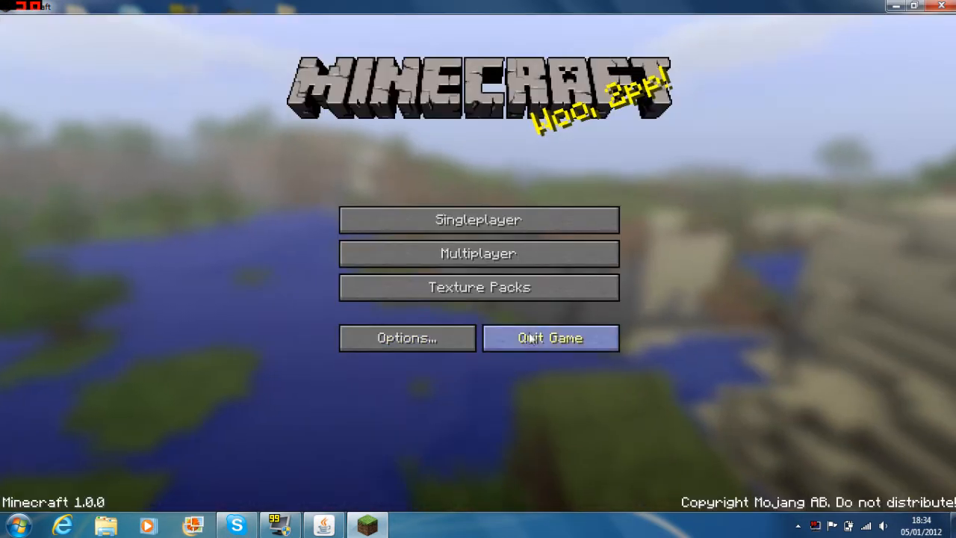
pyautogui.click(550, 337)
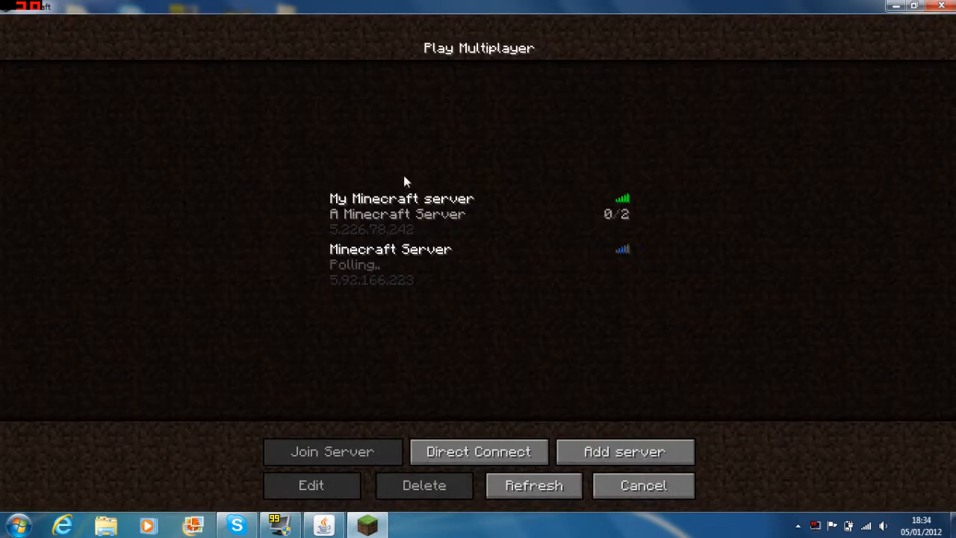
# Join My Minecraft server and enter the underground research facility
pyautogui.click(332, 451)
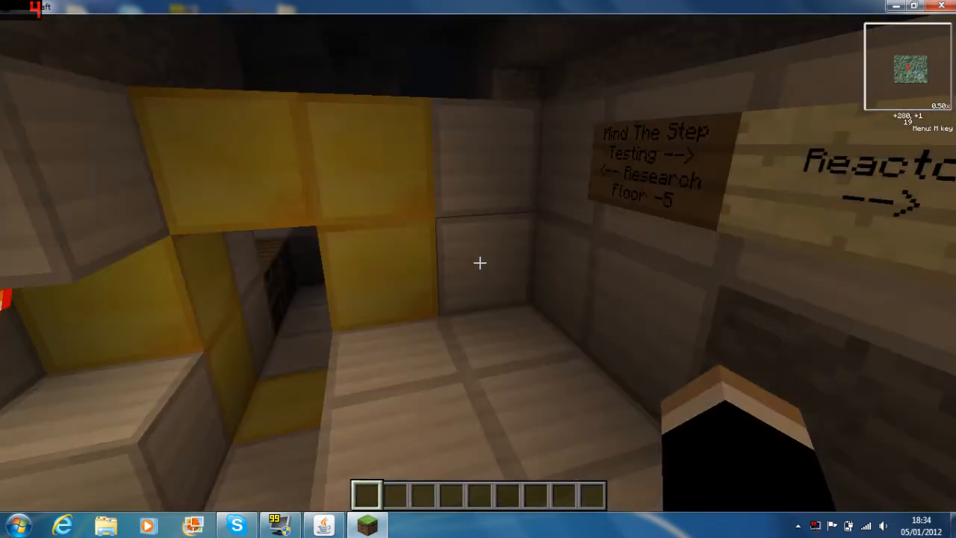
pyautogui.moveTo(477, 269)
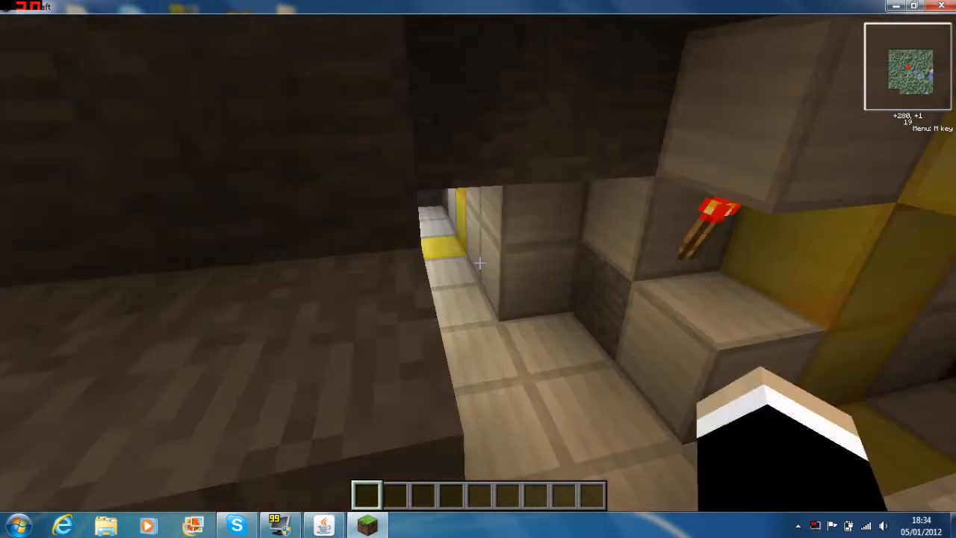
pyautogui.moveTo(477, 269)
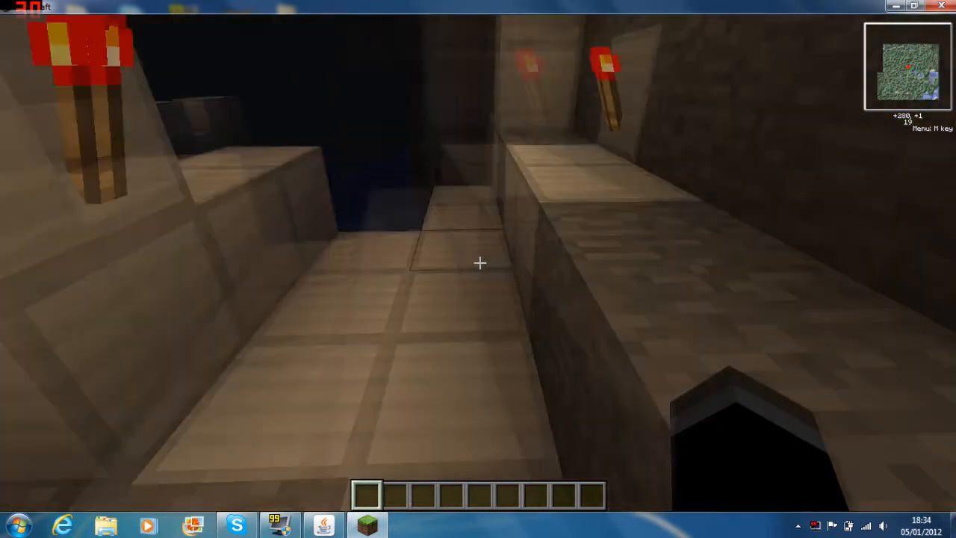
pyautogui.moveTo(478, 263)
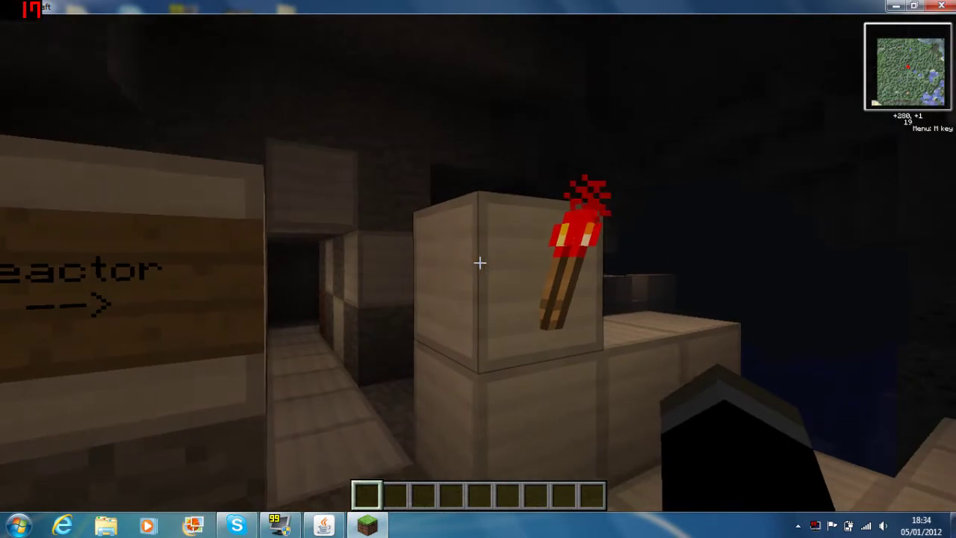
pyautogui.moveTo(478, 263)
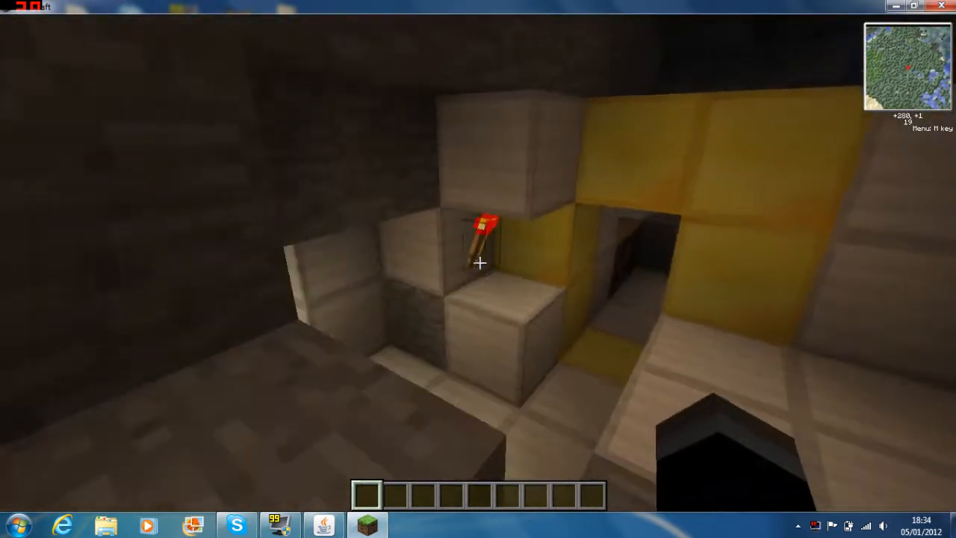
pyautogui.moveTo(478, 263)
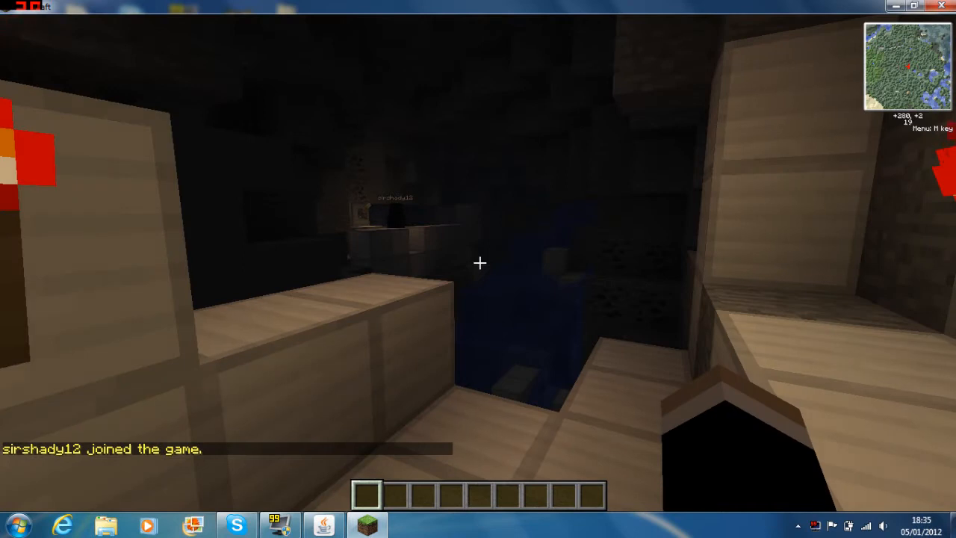
# Show the F3 debug overlay with coordinates, memory and profiler while exploring the facility
pyautogui.press('F3')
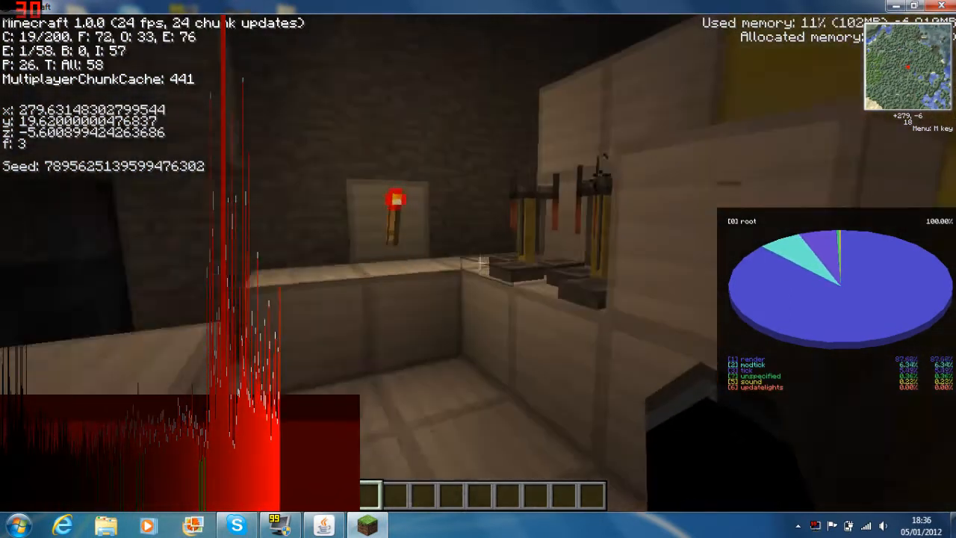
pyautogui.moveTo(478, 269)
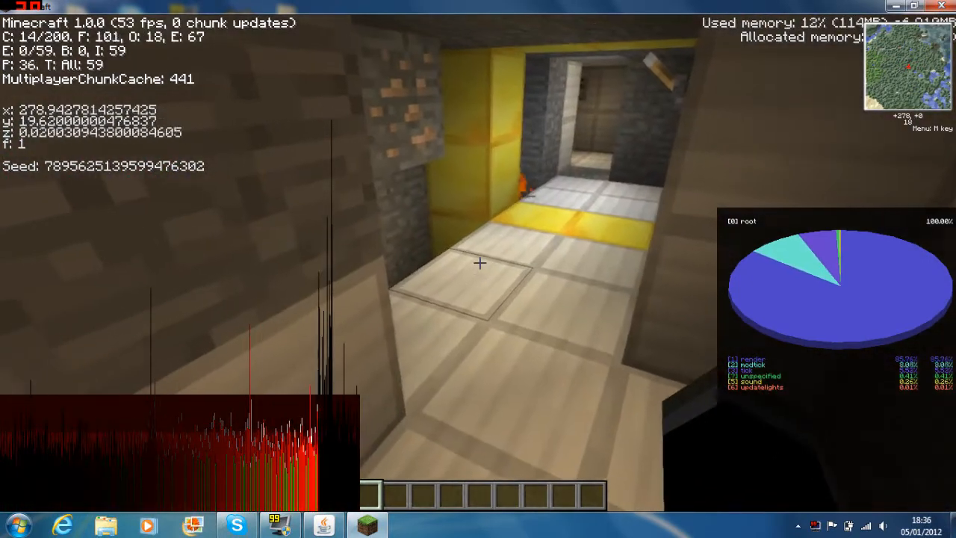
# Check Rei's Minimap settings, exit them, and hide the debug overlay again
pyautogui.press('m')
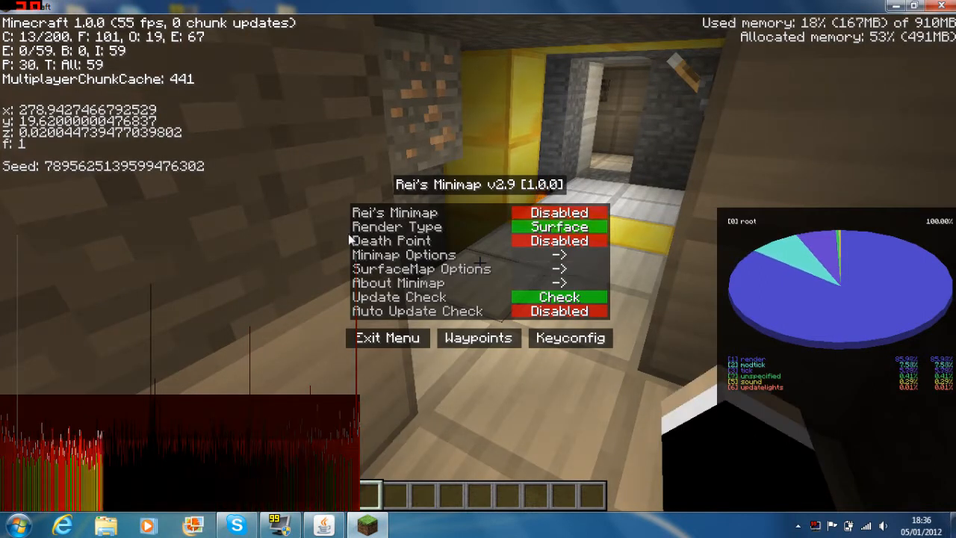
pyautogui.click(387, 337)
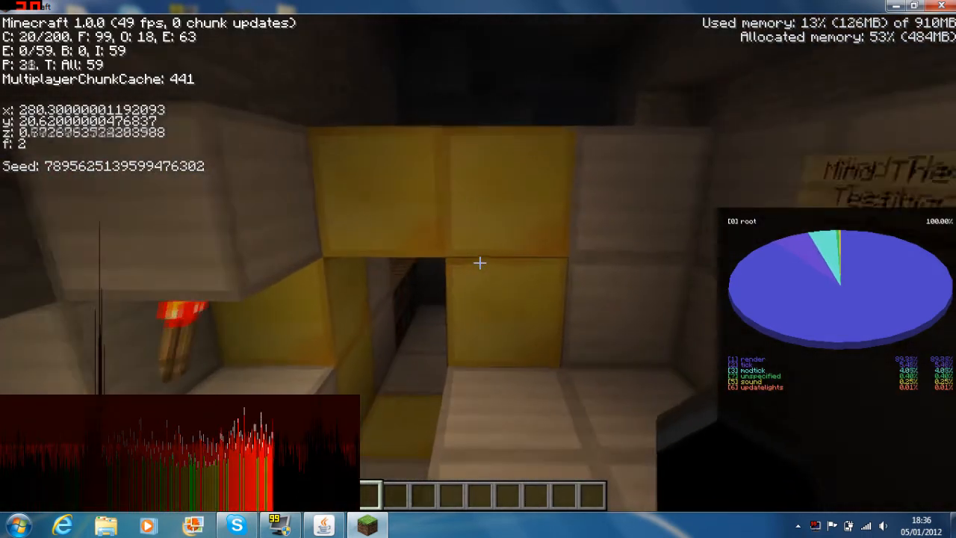
pyautogui.press('F3')
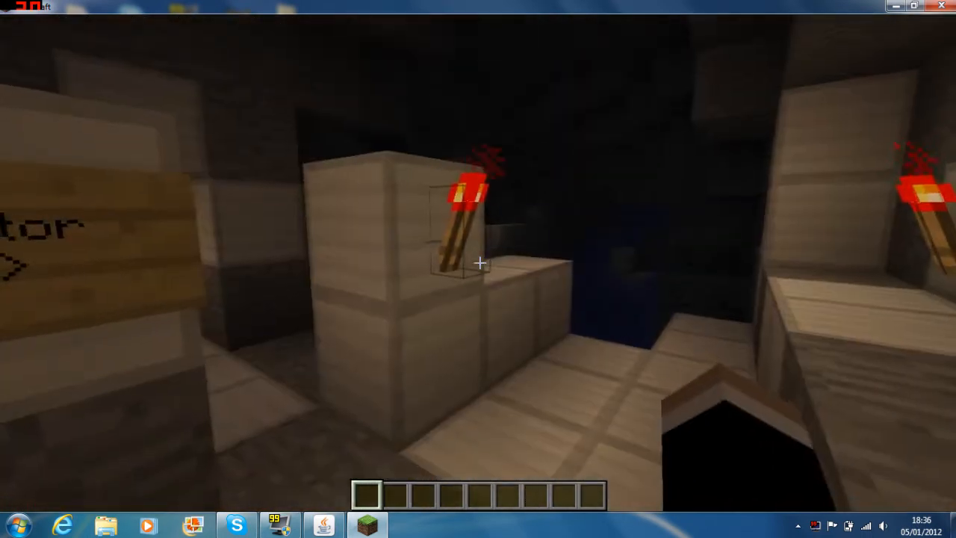
pyautogui.moveTo(478, 268)
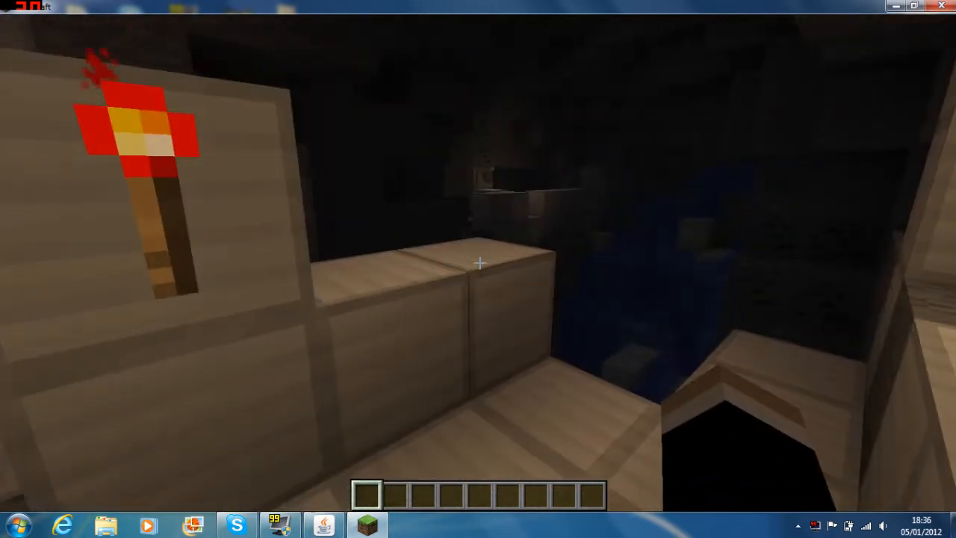
pyautogui.moveTo(478, 268)
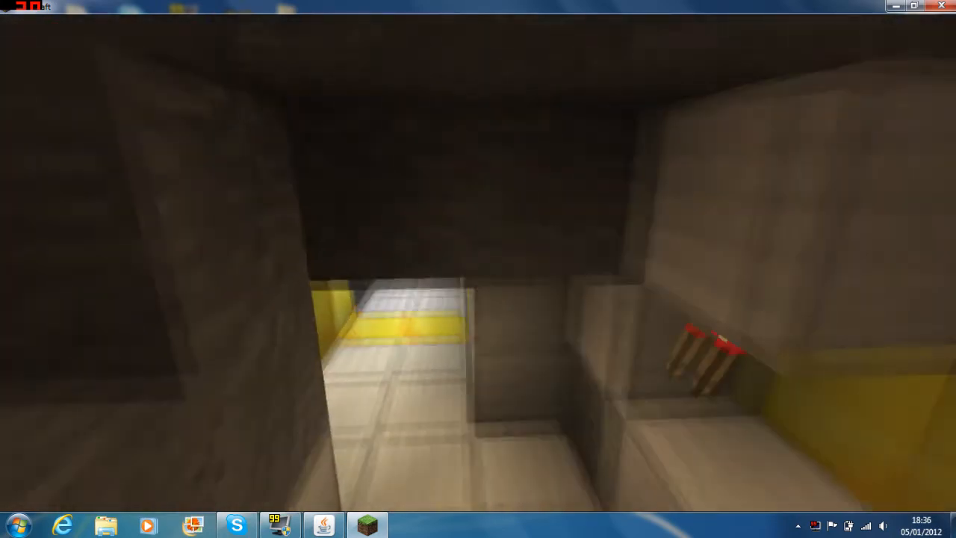
pyautogui.moveTo(478, 268)
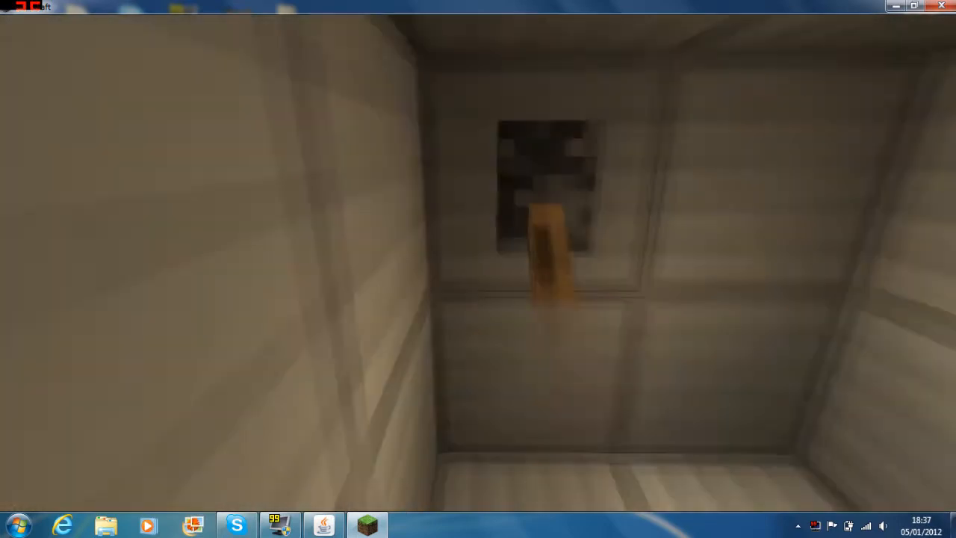
# Raise mouse sensitivity to 146% in Options and return to the game beneath the ceiling lever
pyautogui.press('Escape')
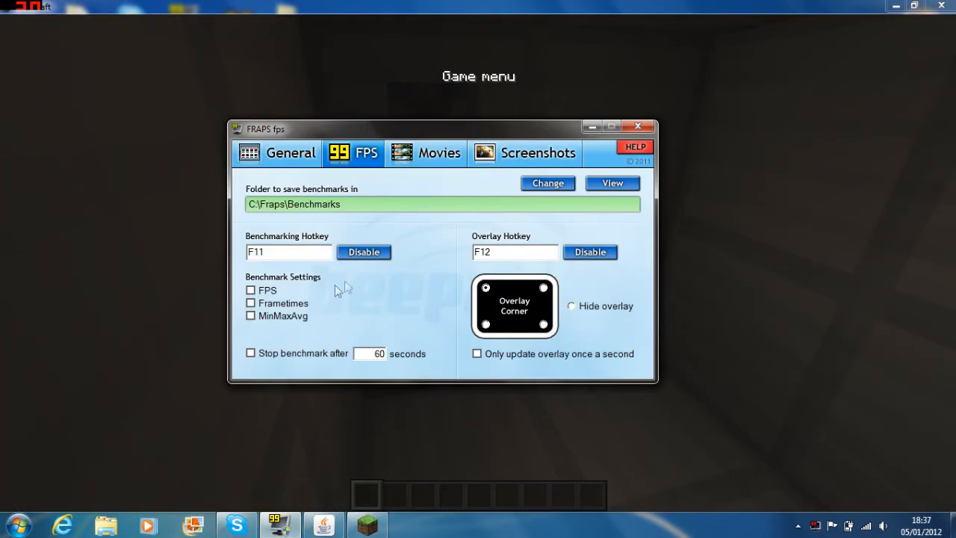
pyautogui.moveTo(574, 313)
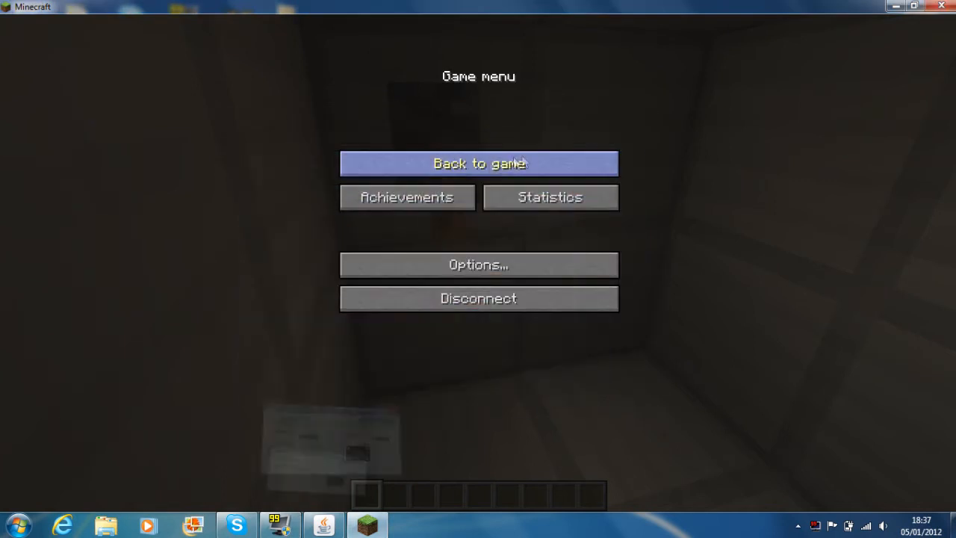
pyautogui.click(478, 163)
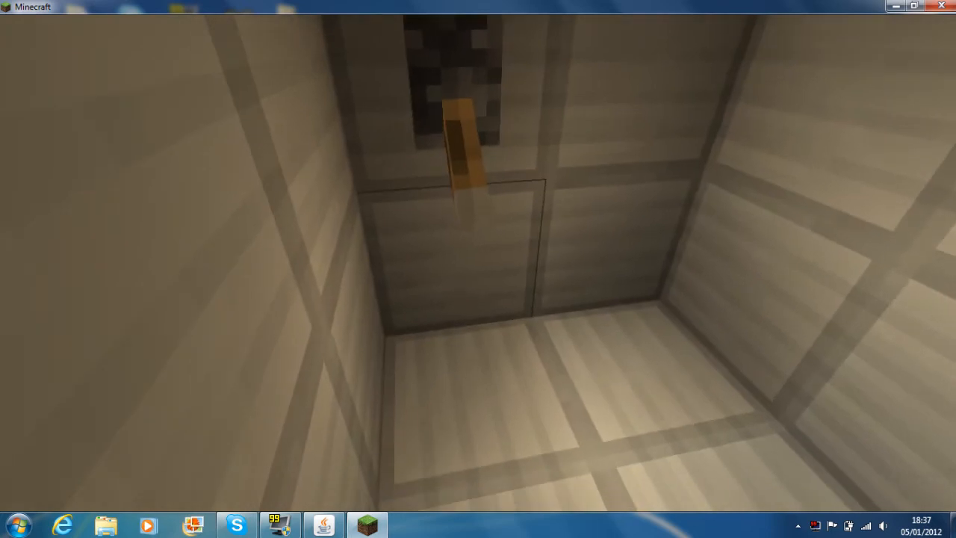
pyautogui.press('Escape')
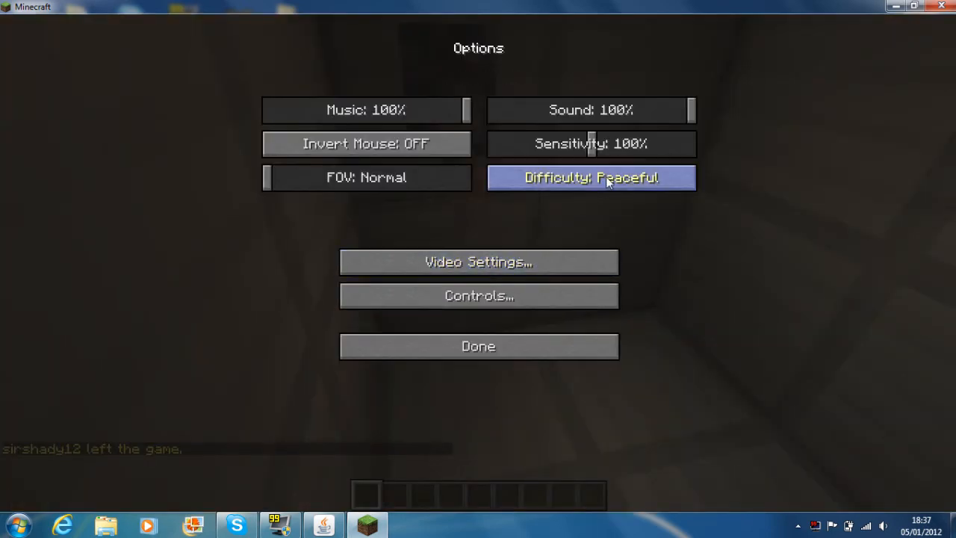
pyautogui.moveTo(590, 143); pyautogui.dragTo(634, 143)
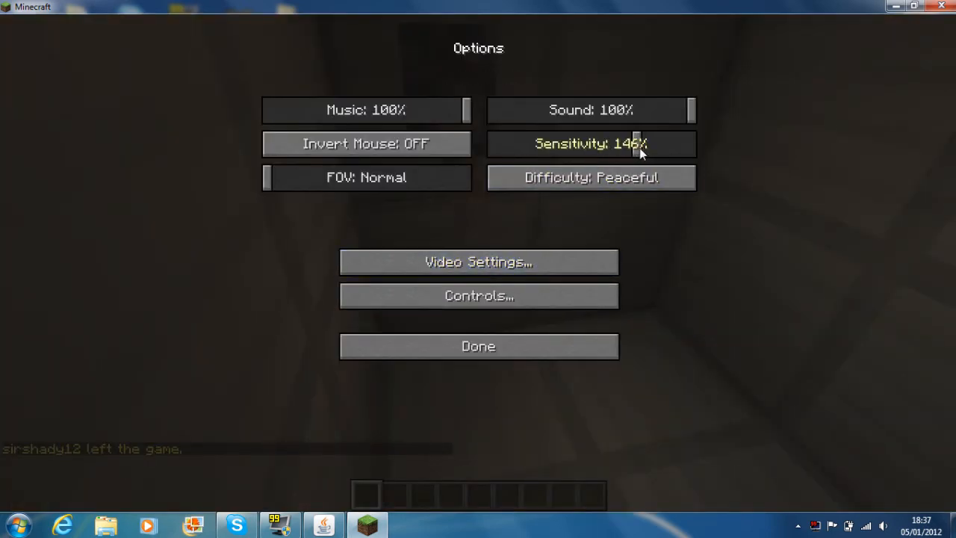
pyautogui.click(478, 346)
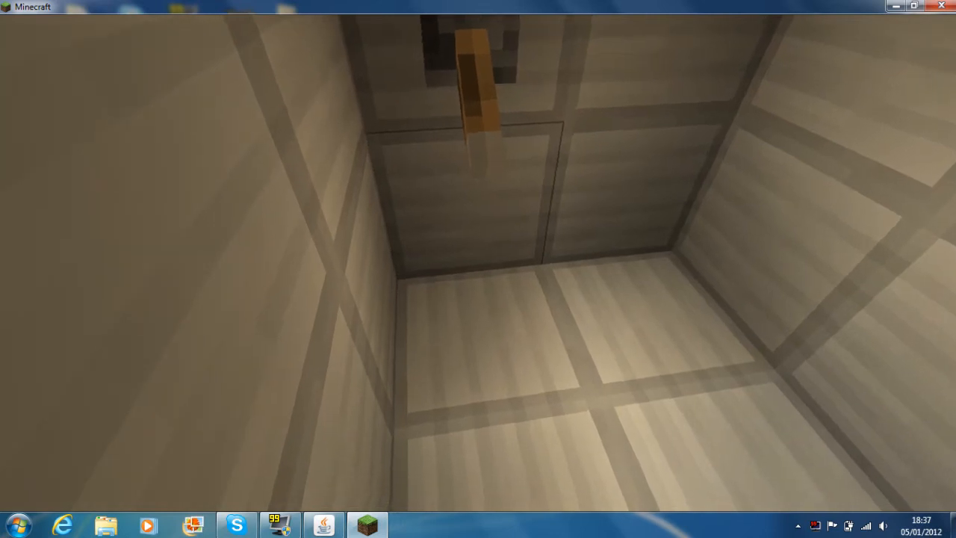
pyautogui.moveTo(478, 269)
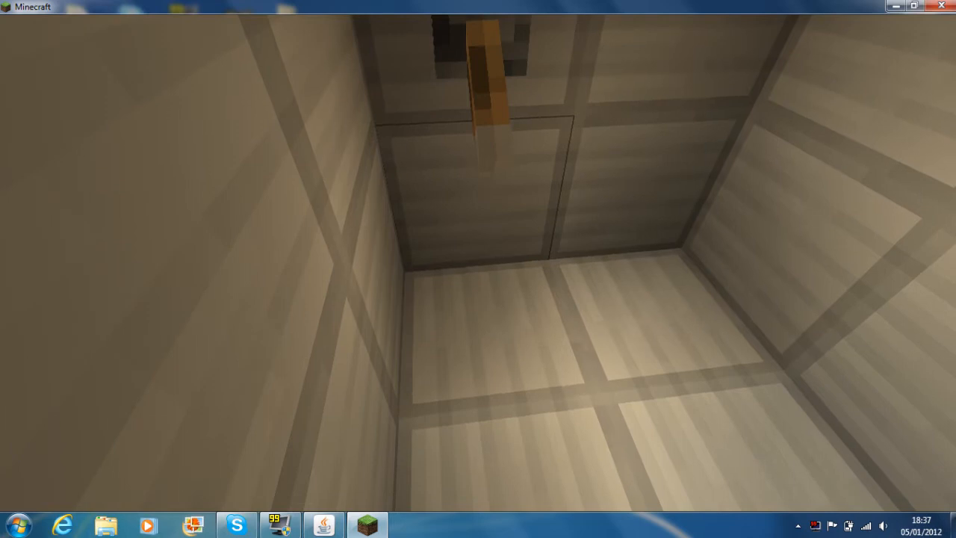
pyautogui.moveTo(478, 269)
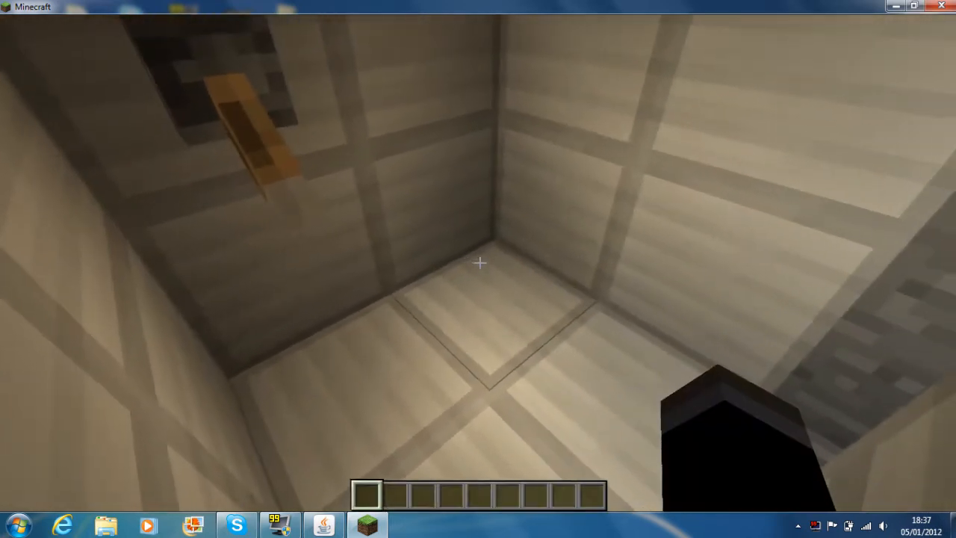
# Toggle the debug overlay on and off, walk toward the yellow-lined corridor, and pause the game
pyautogui.press('F3')
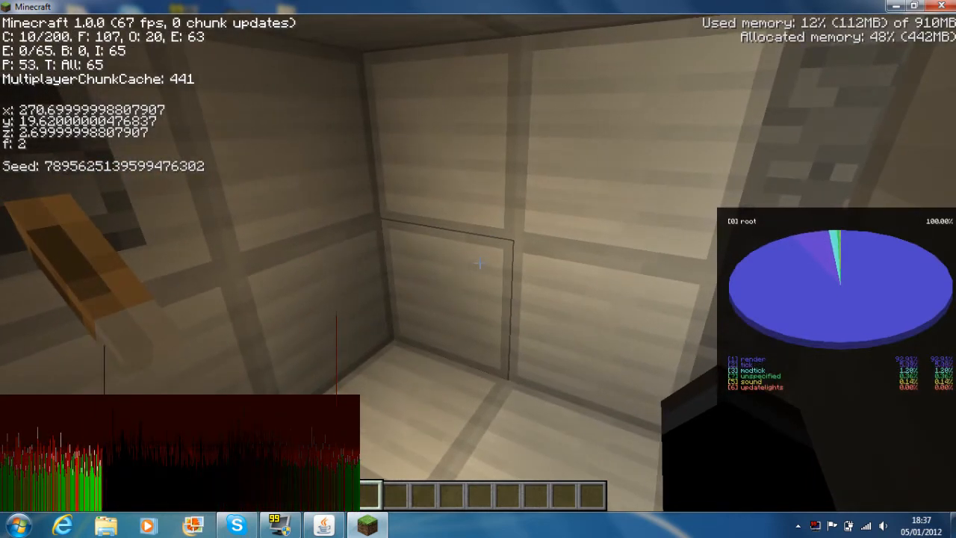
pyautogui.press('F3')
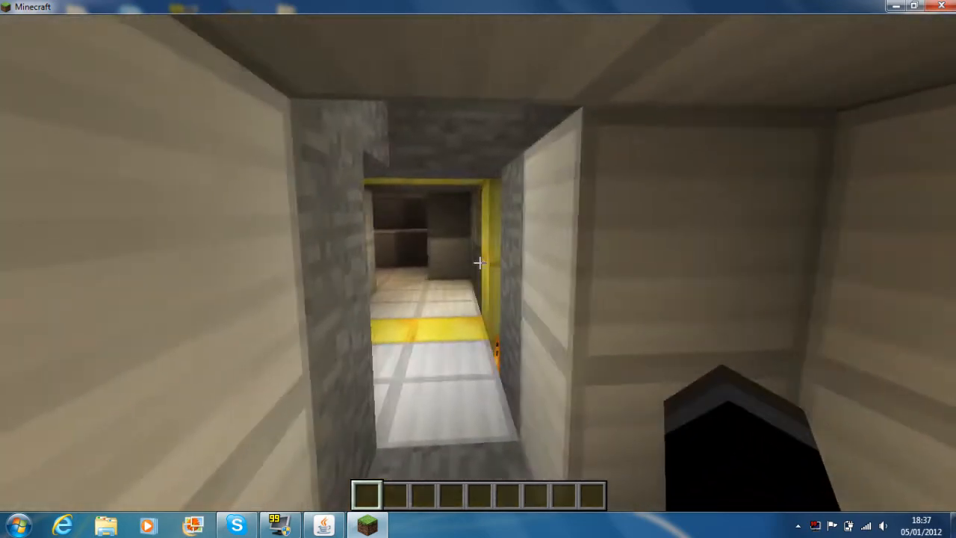
pyautogui.press('w')
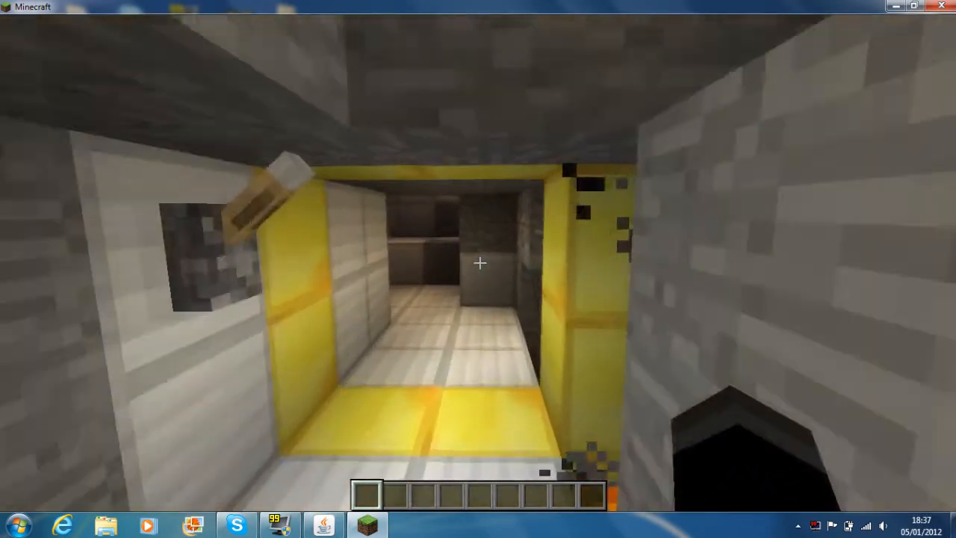
pyautogui.press('Escape')
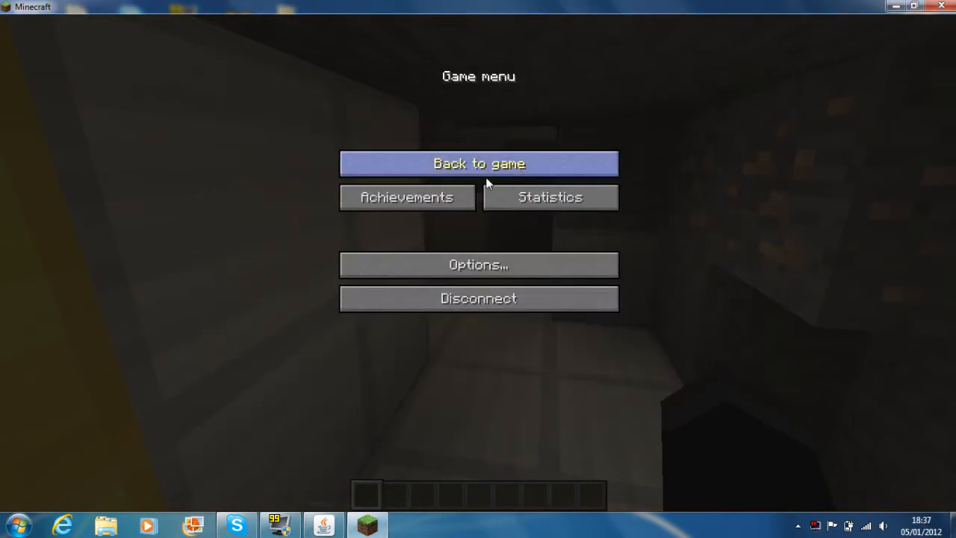
# Resume play from the game menu and return to the small pale-walled room
pyautogui.click(478, 163)
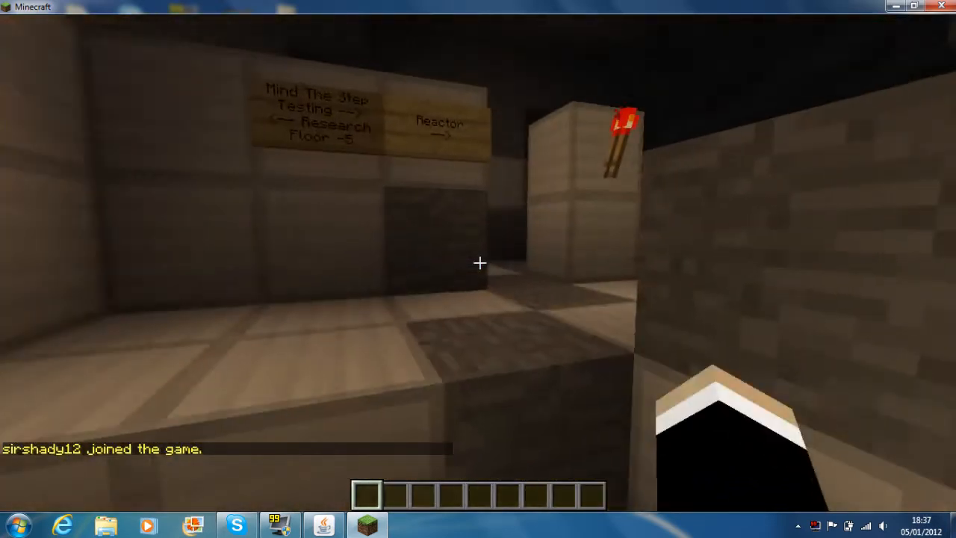
pyautogui.moveTo(478, 269)
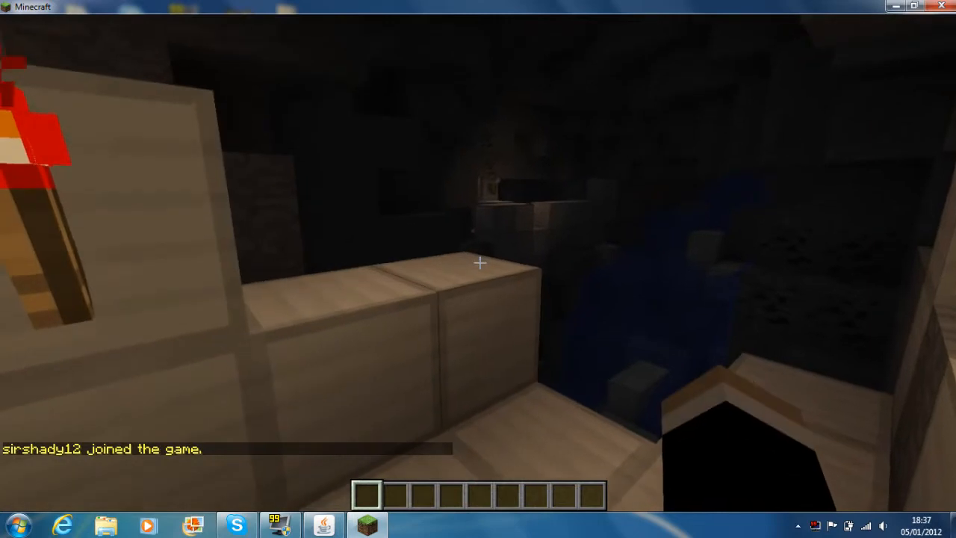
pyautogui.moveTo(477, 269)
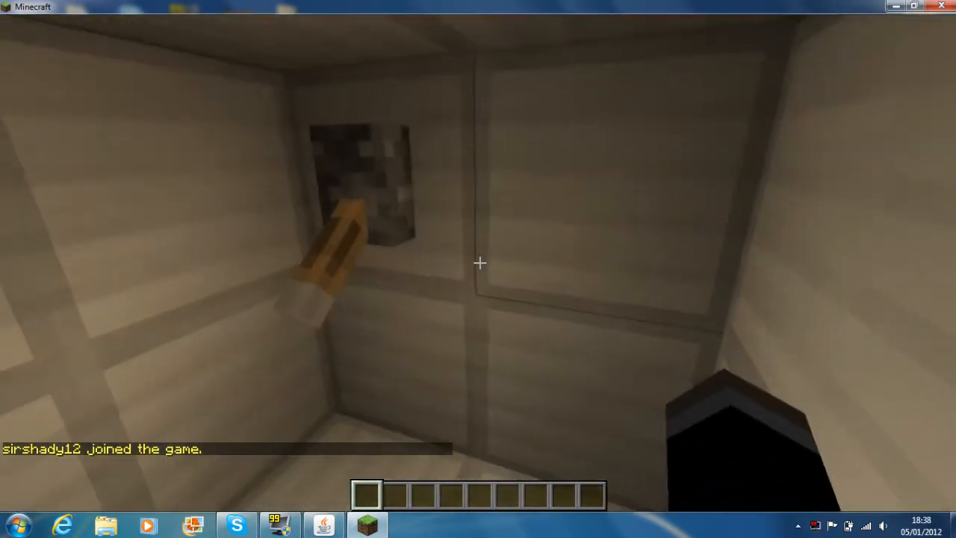
pyautogui.moveTo(478, 263)
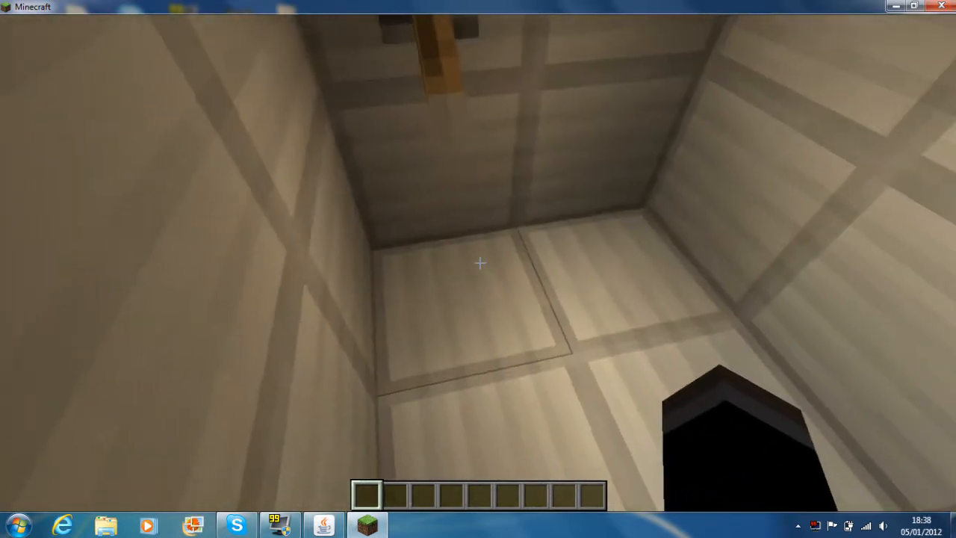
pyautogui.moveTo(478, 263)
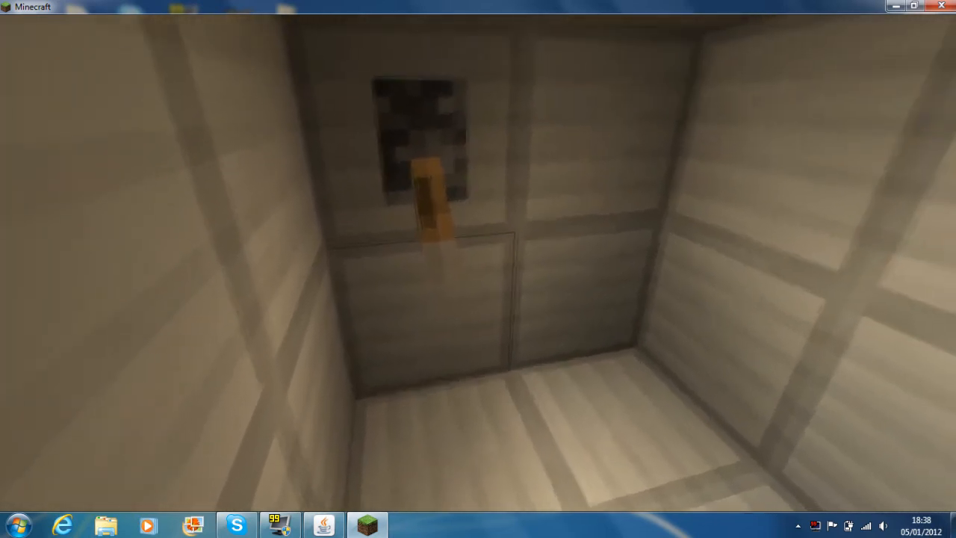
pyautogui.moveTo(478, 269)
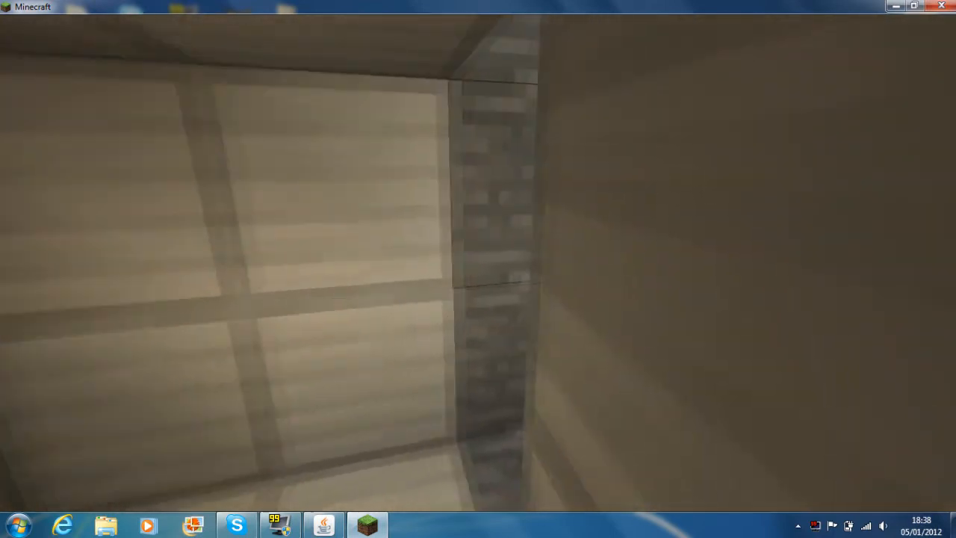
pyautogui.moveTo(478, 269)
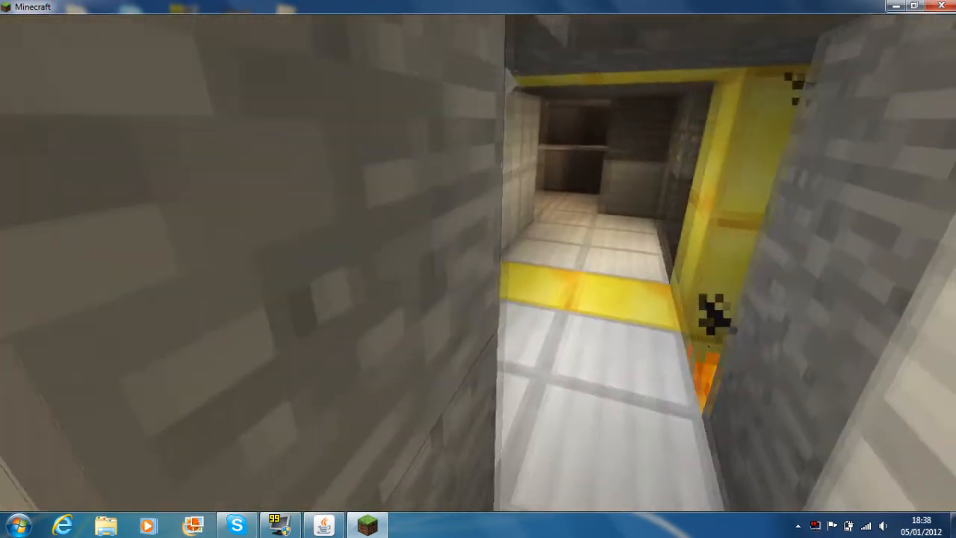
pyautogui.moveTo(477, 268)
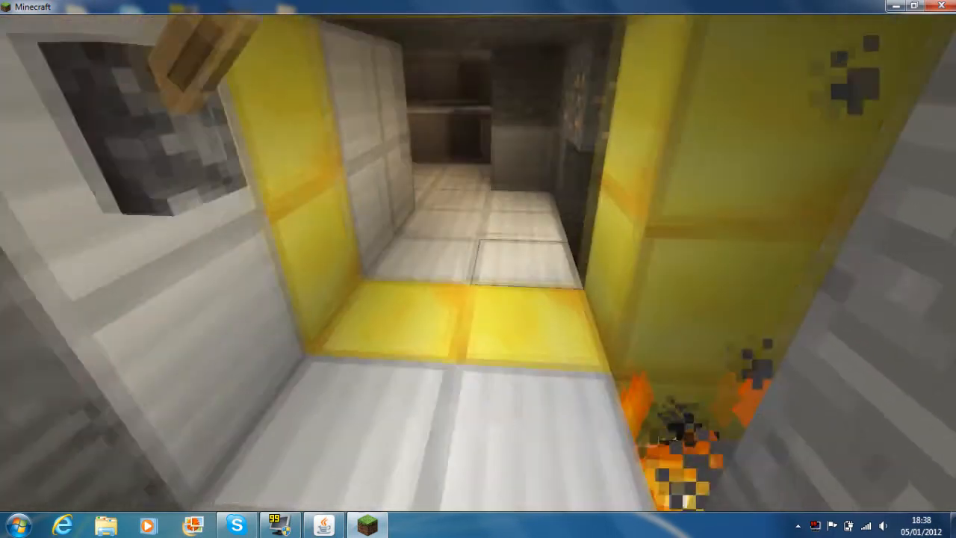
pyautogui.moveTo(477, 269)
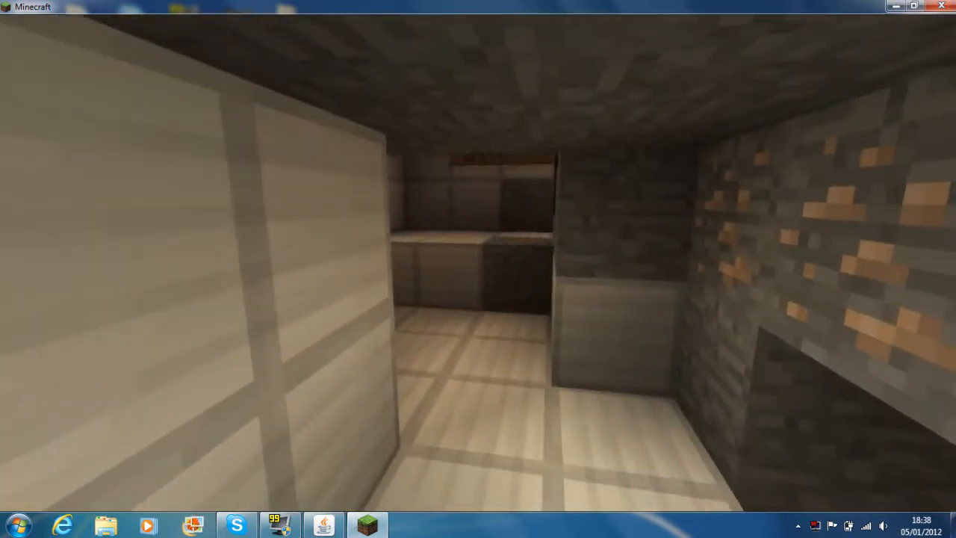
pyautogui.moveTo(478, 269)
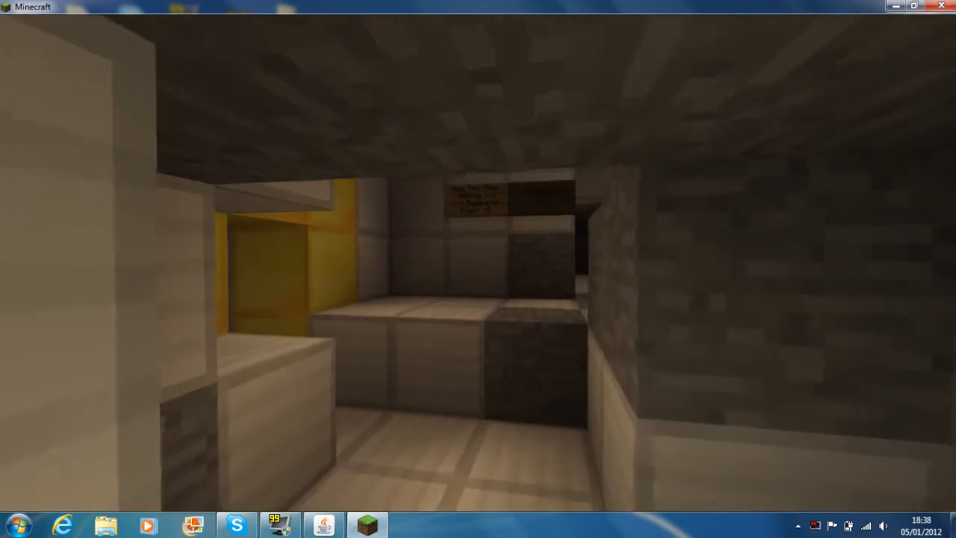
pyautogui.moveTo(478, 269)
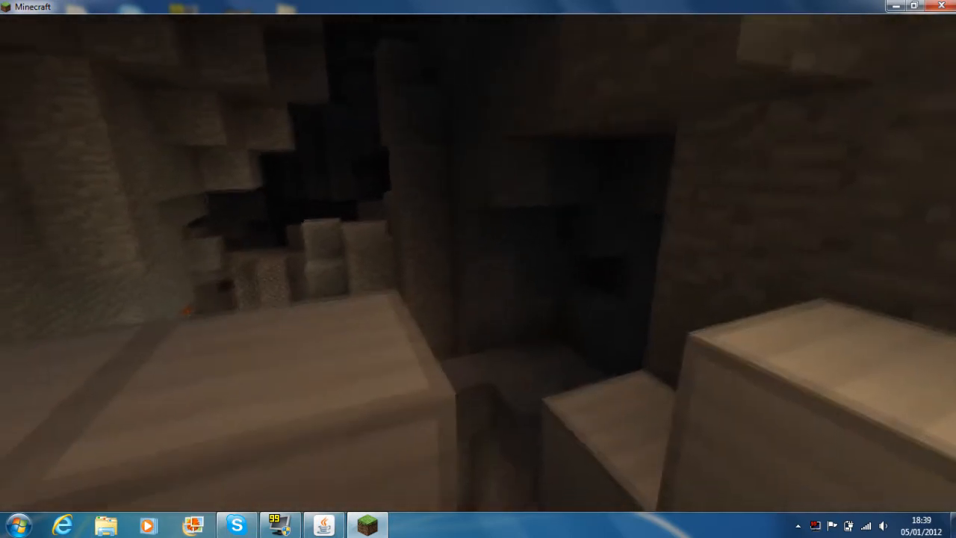
pyautogui.moveTo(478, 268)
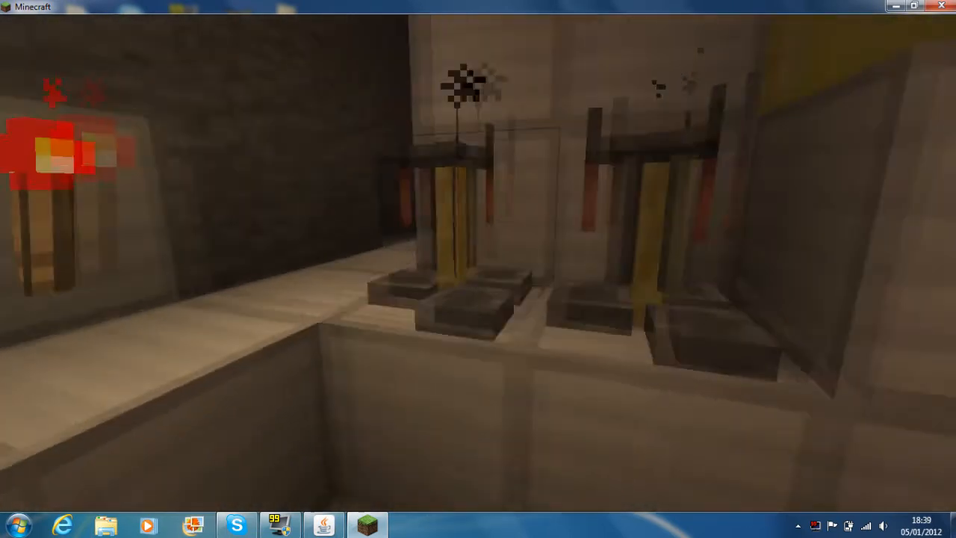
pyautogui.moveTo(478, 269)
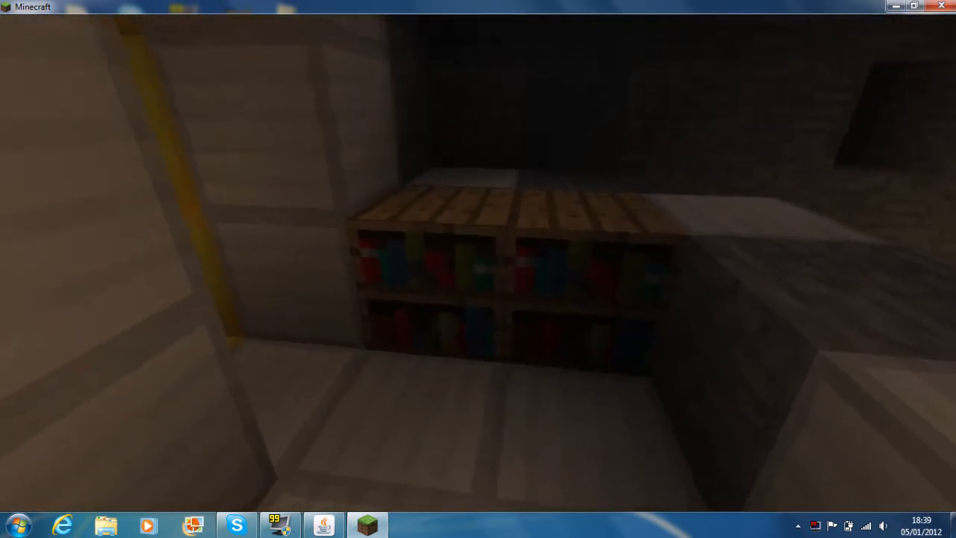
pyautogui.moveTo(478, 269)
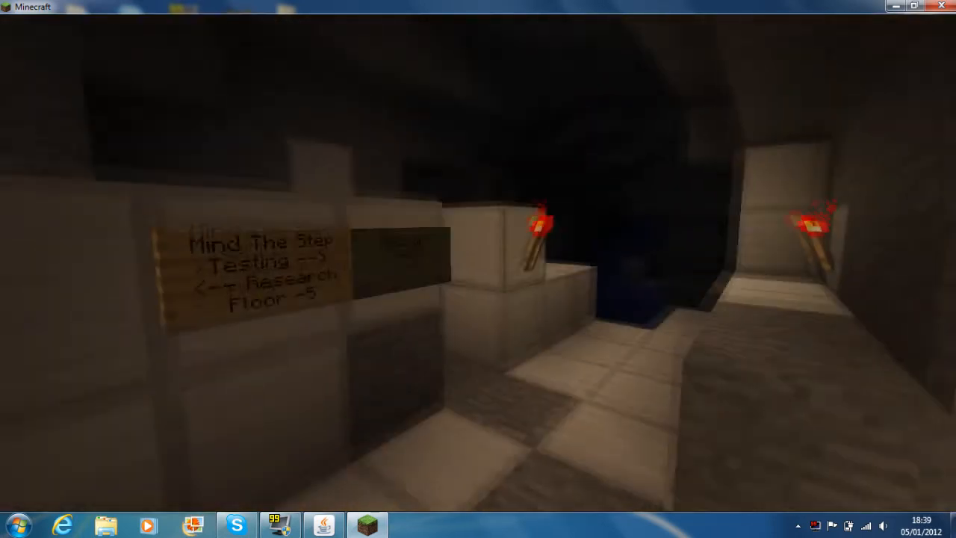
pyautogui.moveTo(478, 269)
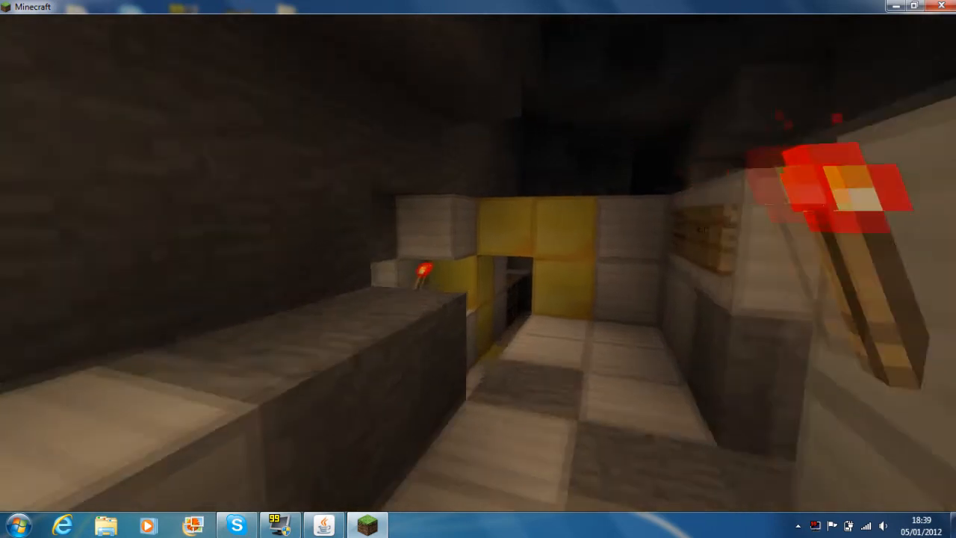
pyautogui.moveTo(477, 269)
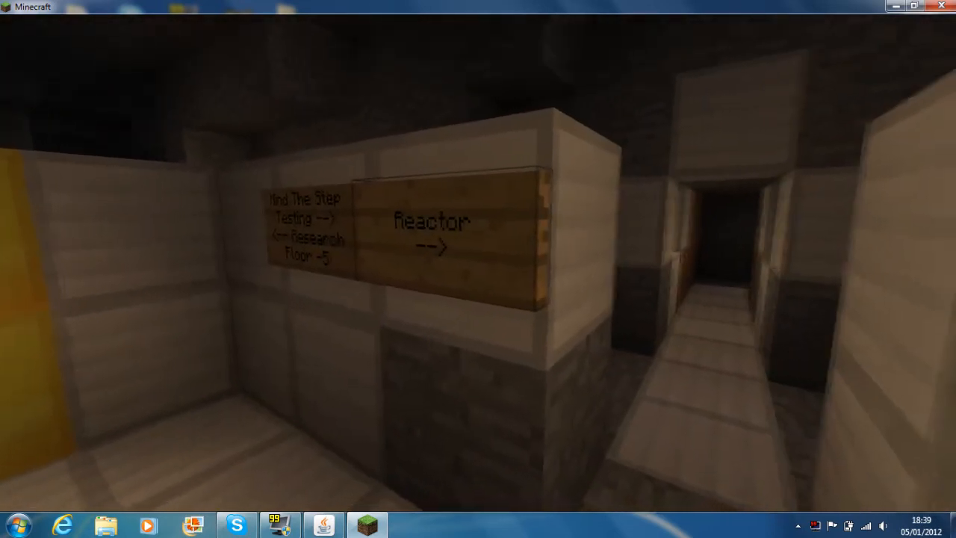
pyautogui.moveTo(478, 269)
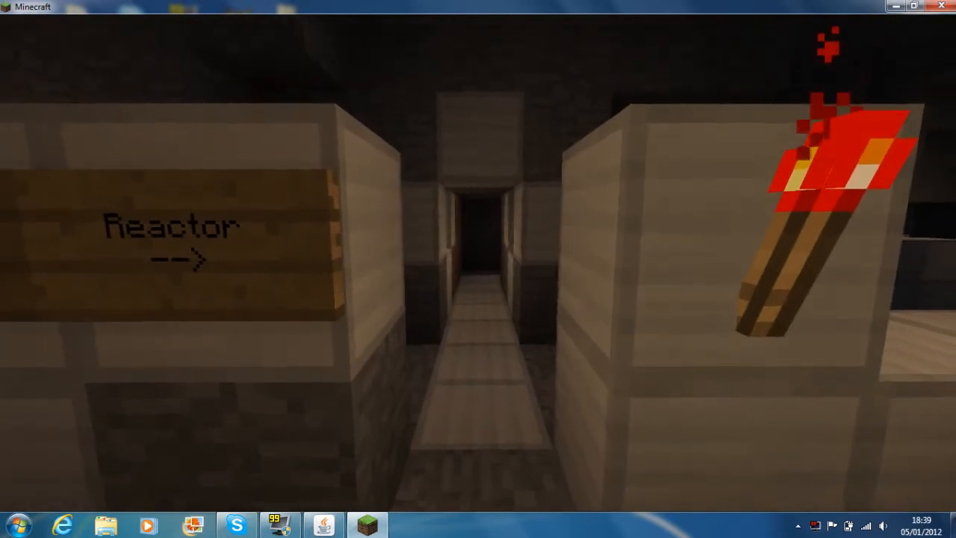
pyautogui.moveTo(478, 269)
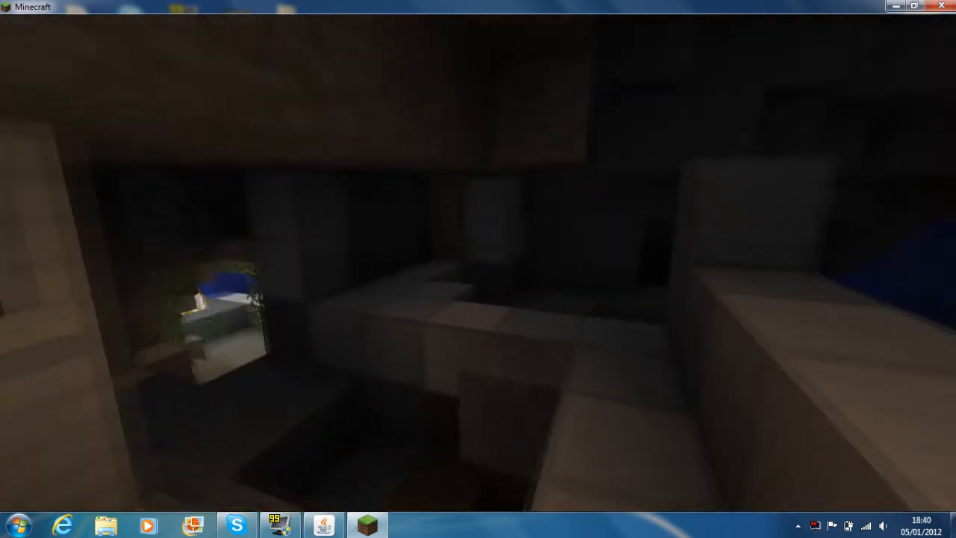
pyautogui.moveTo(478, 269)
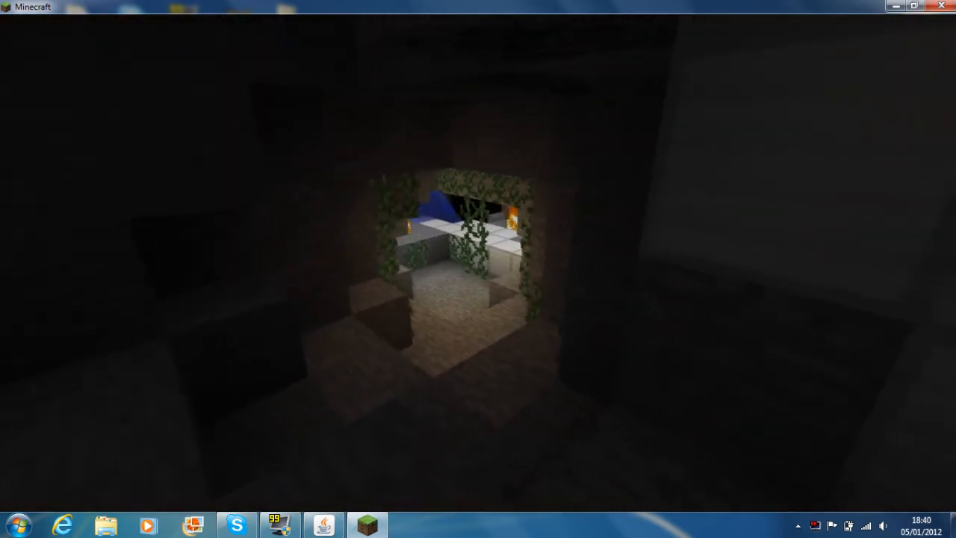
pyautogui.moveTo(477, 269)
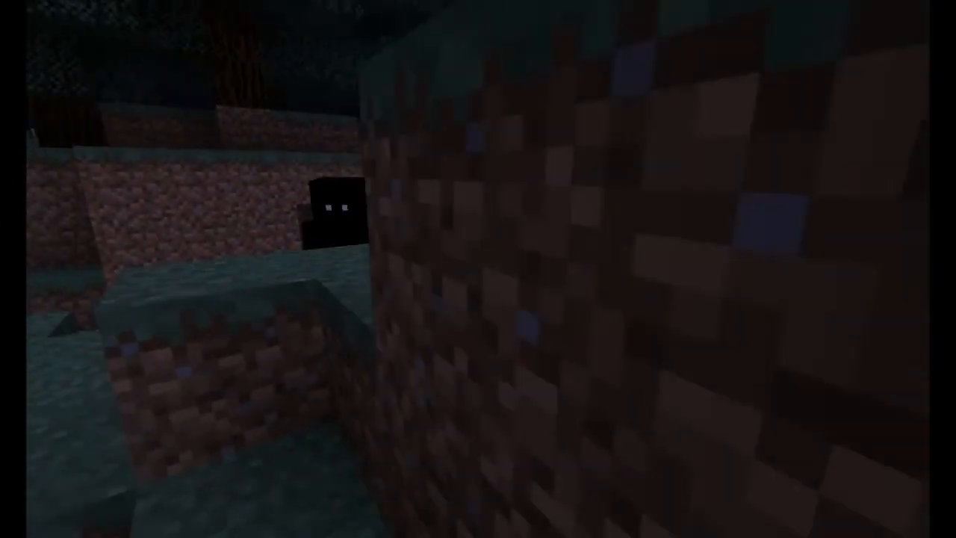
pyautogui.moveTo(478, 269)
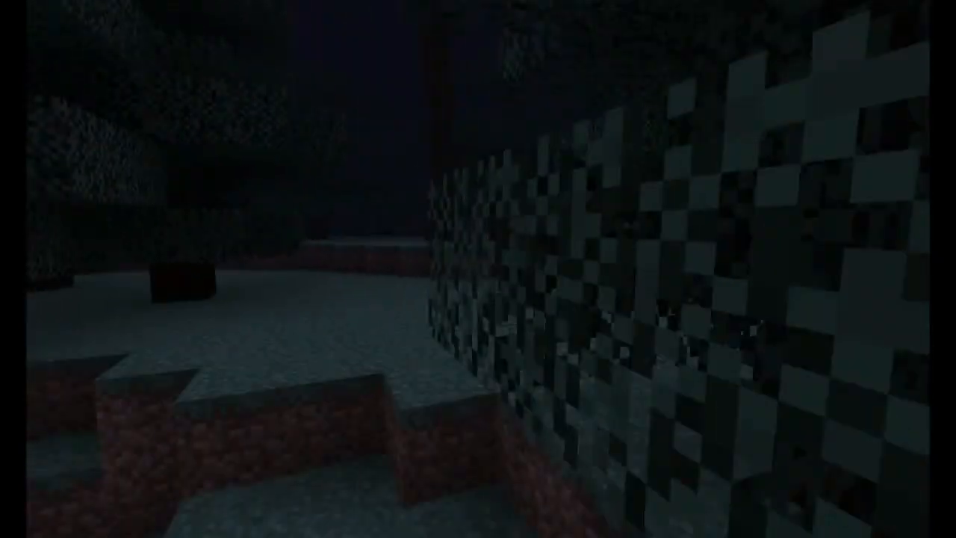
pyautogui.moveTo(478, 269)
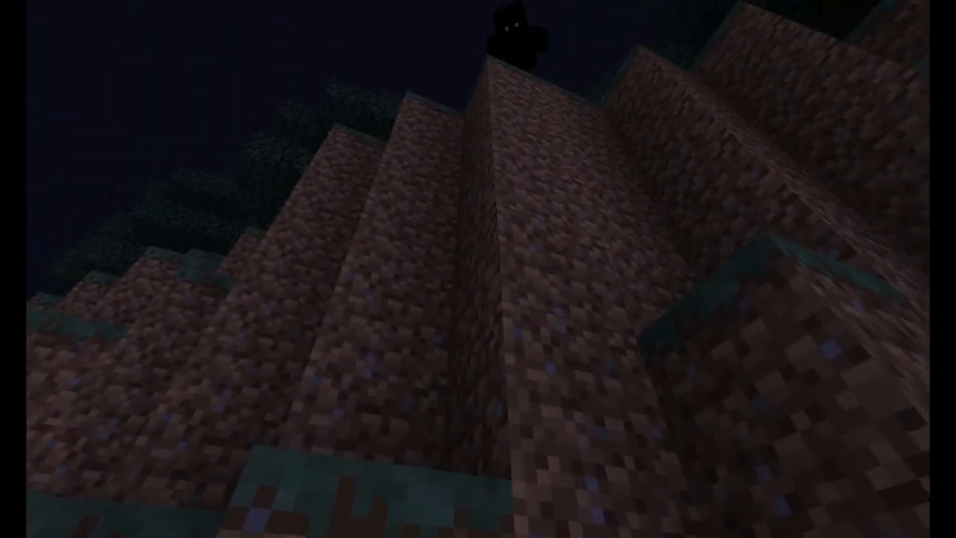
pyautogui.moveTo(478, 269)
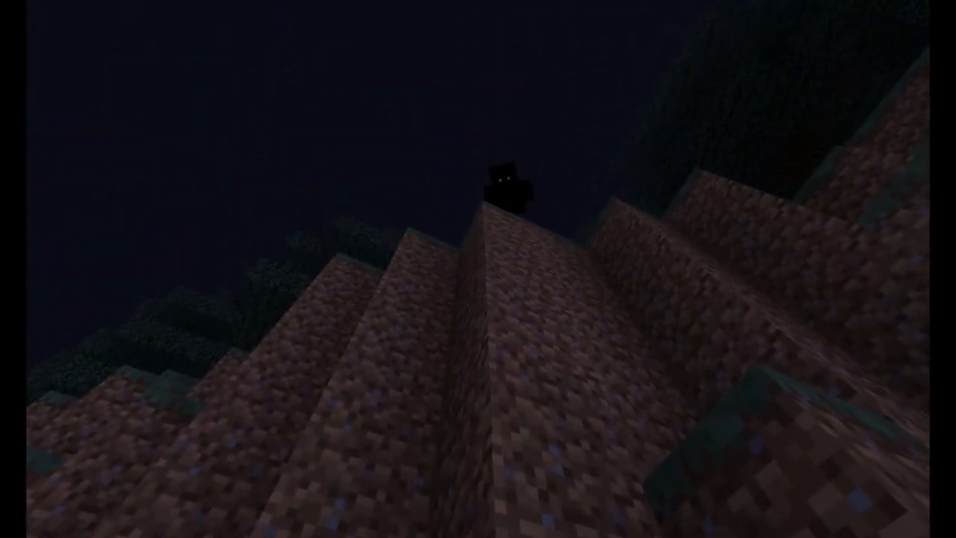